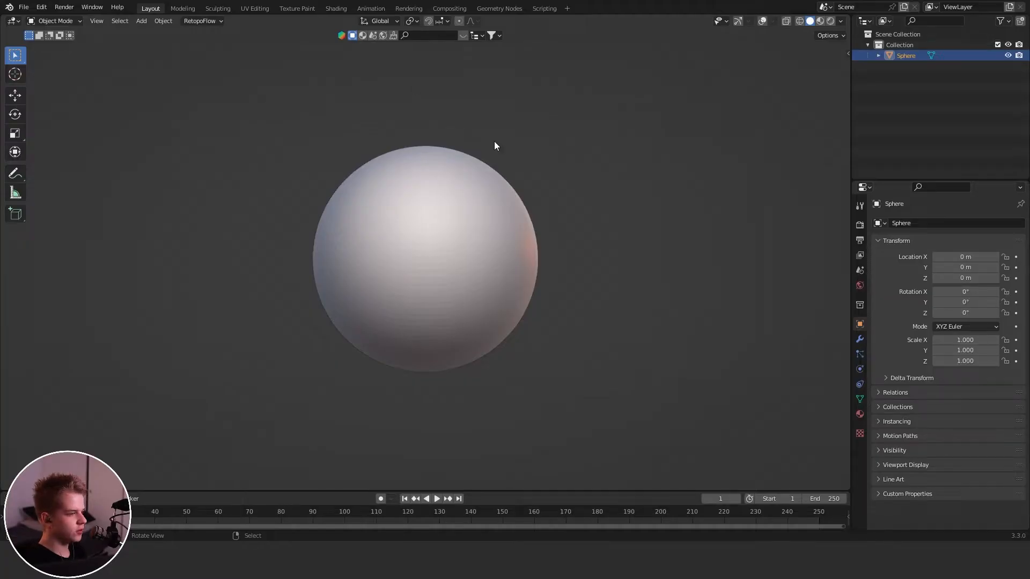
mouse_move(579, 286)
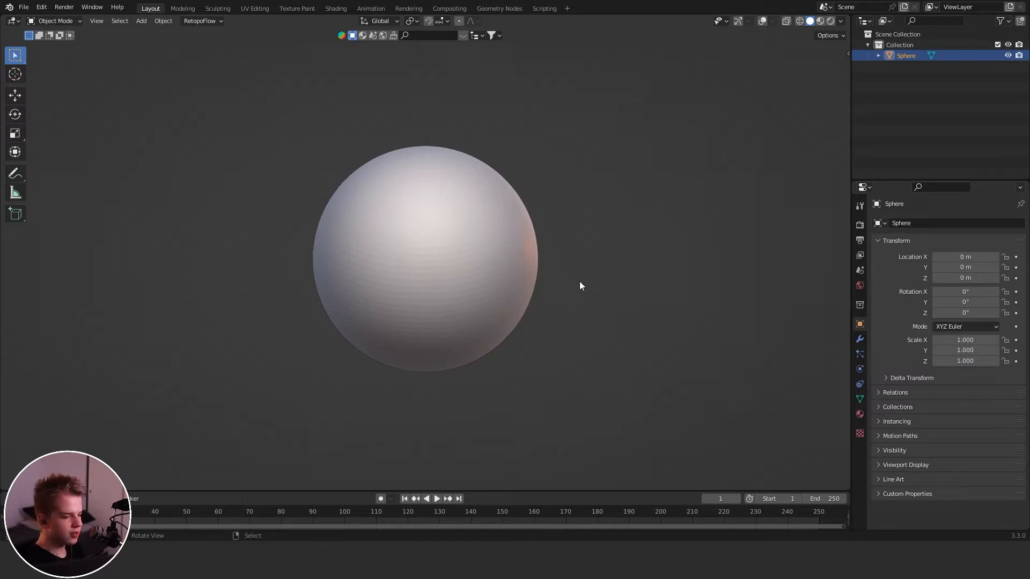
Put the plain sphere into Sculpt Mode with a front orthographic view
click(56, 20)
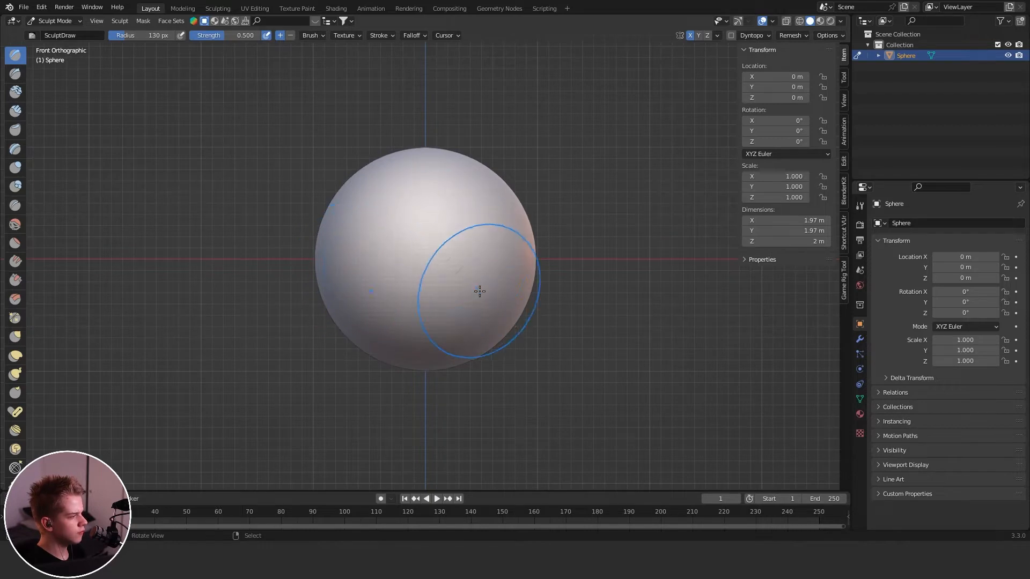
Grab and draw the sphere into a tall head, broad at the crown, tapering to the chin
click(14, 336)
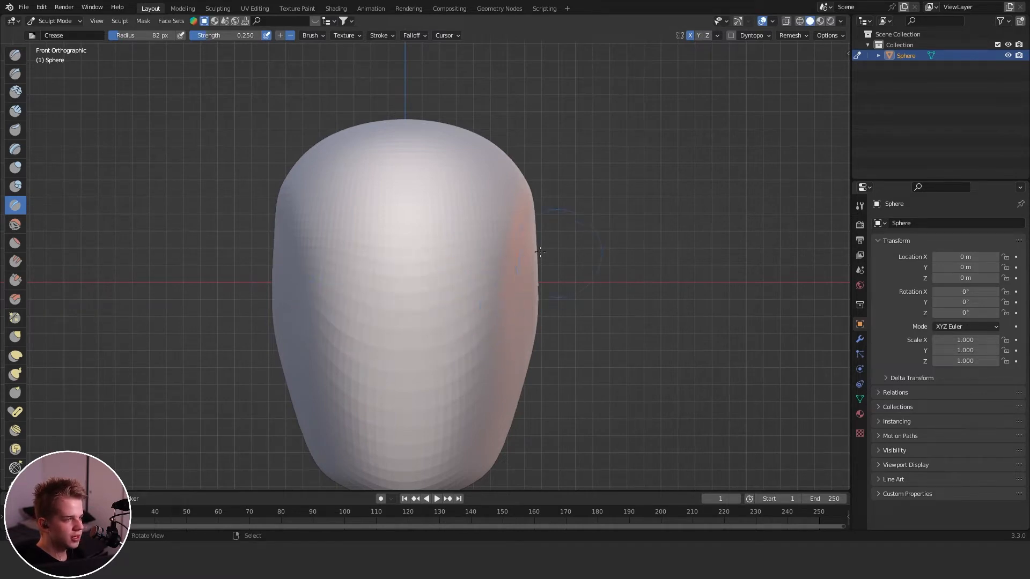
Push in the lower face and crease a brow ridge using Grab, Scrape and Crease brushes
scroll(down, 3)
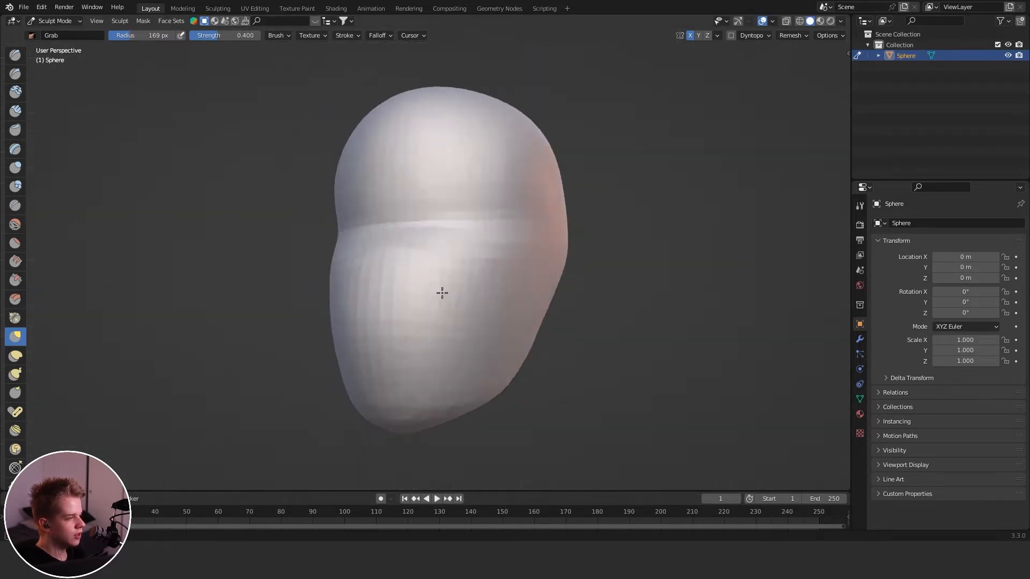
click(841, 21)
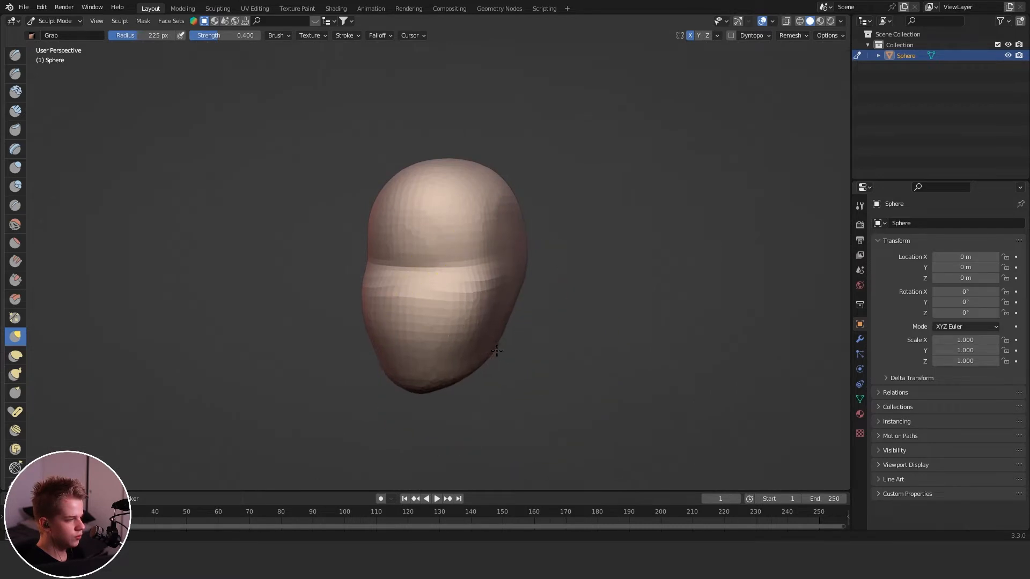
click(15, 281)
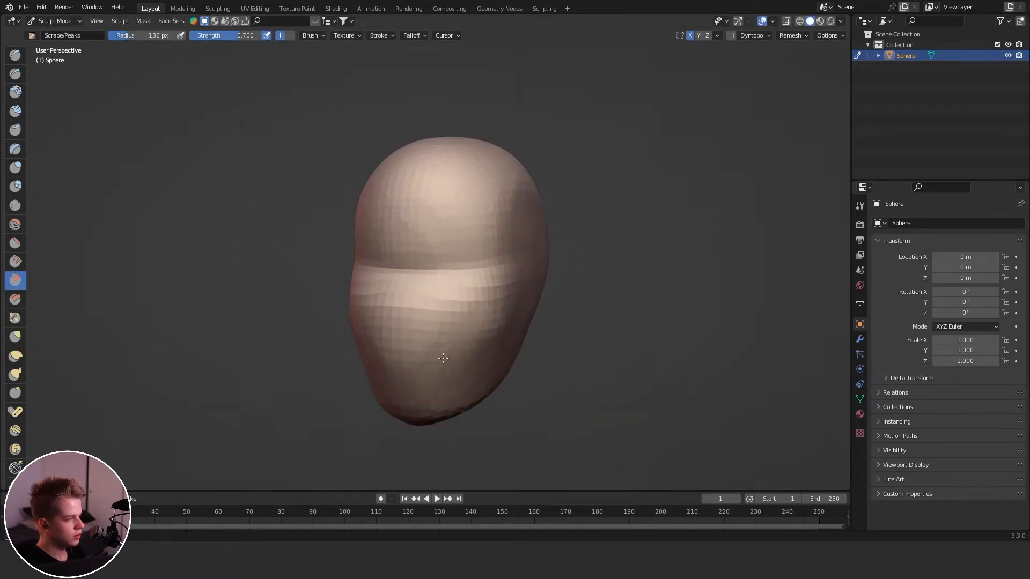
click(15, 206)
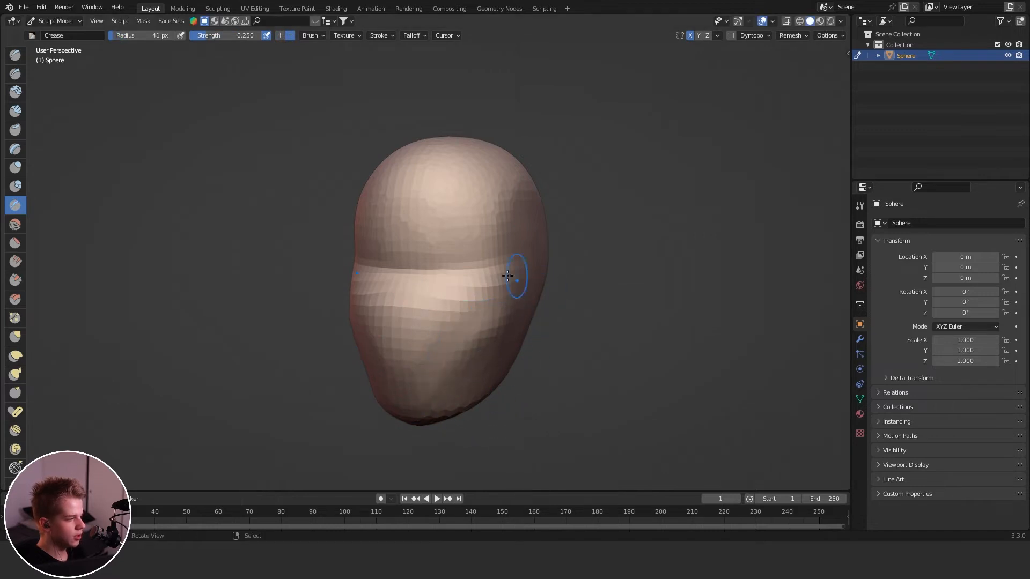
scroll(down, 3)
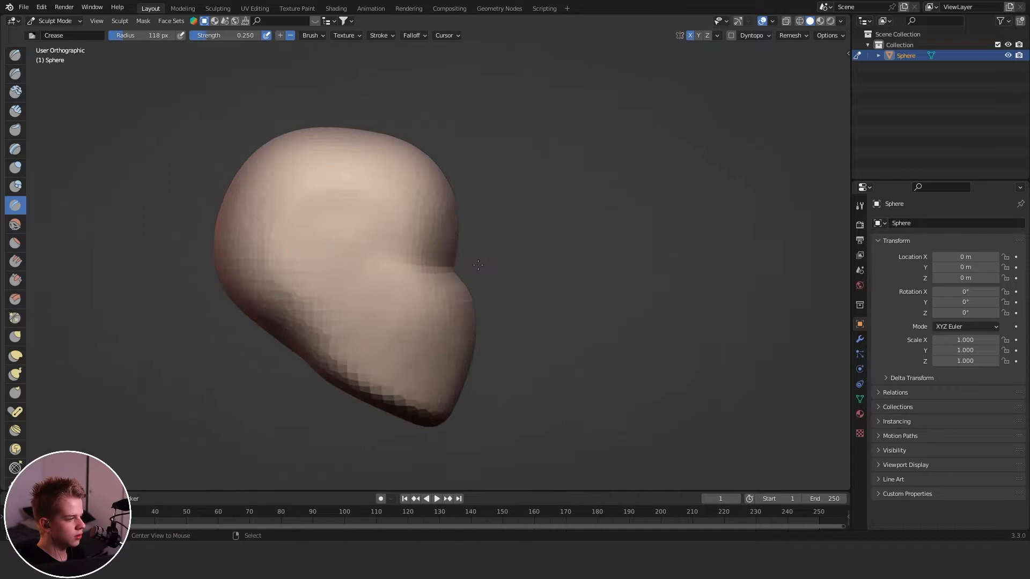
Add a cube, scale and rotate it, and place it below the brow as a nose
key(Tab)
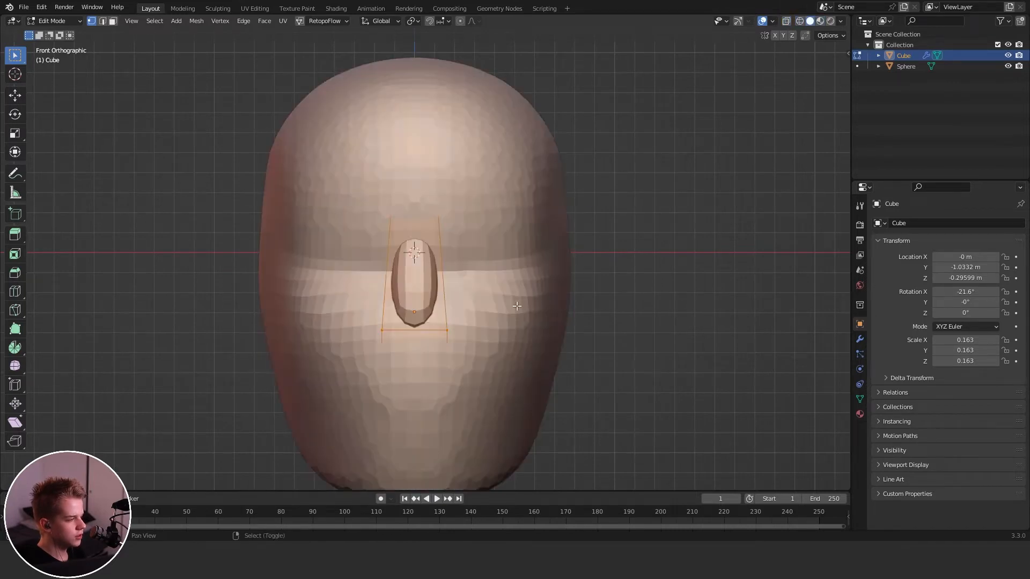
key(z)
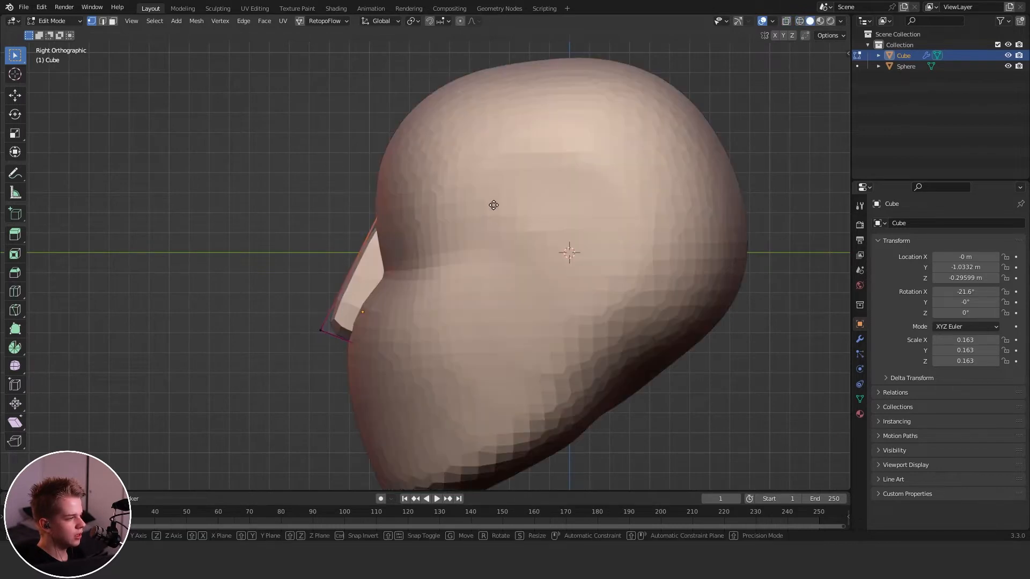
key(Tab)
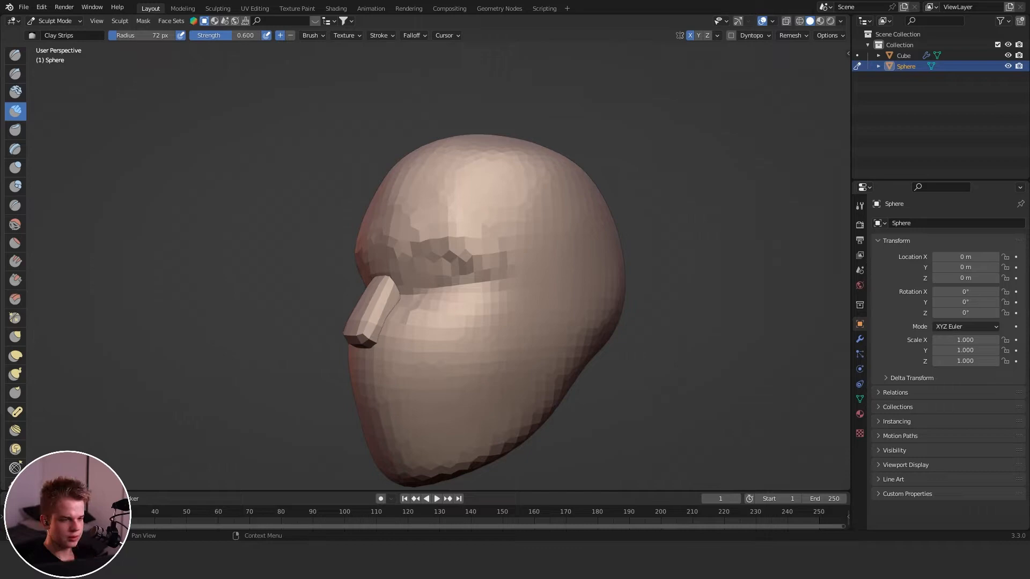
mouse_move(387, 246)
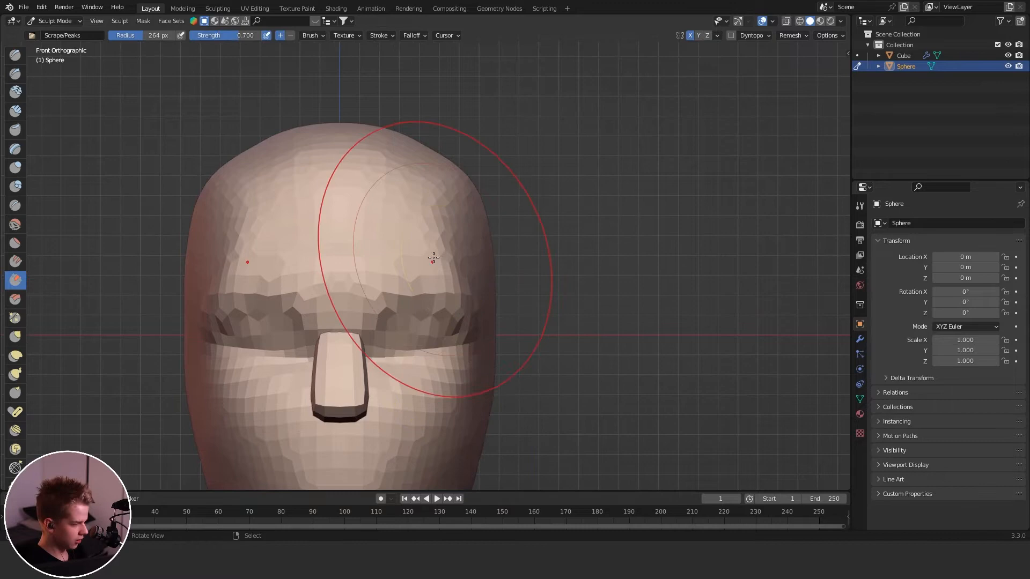
Build up and scrape the brow band above the nose, then edit the nose block's mesh
click(14, 336)
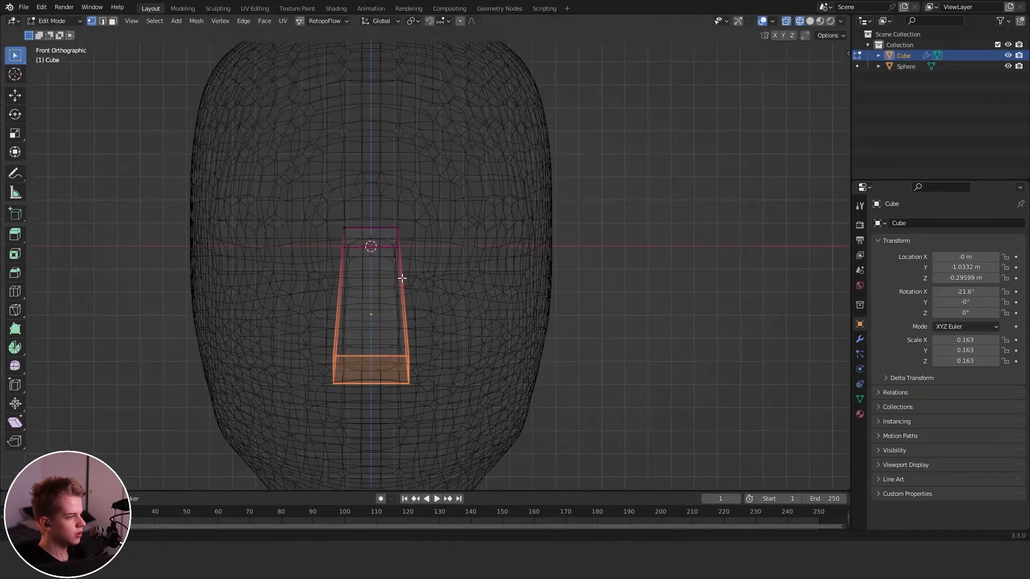
key(Tab)
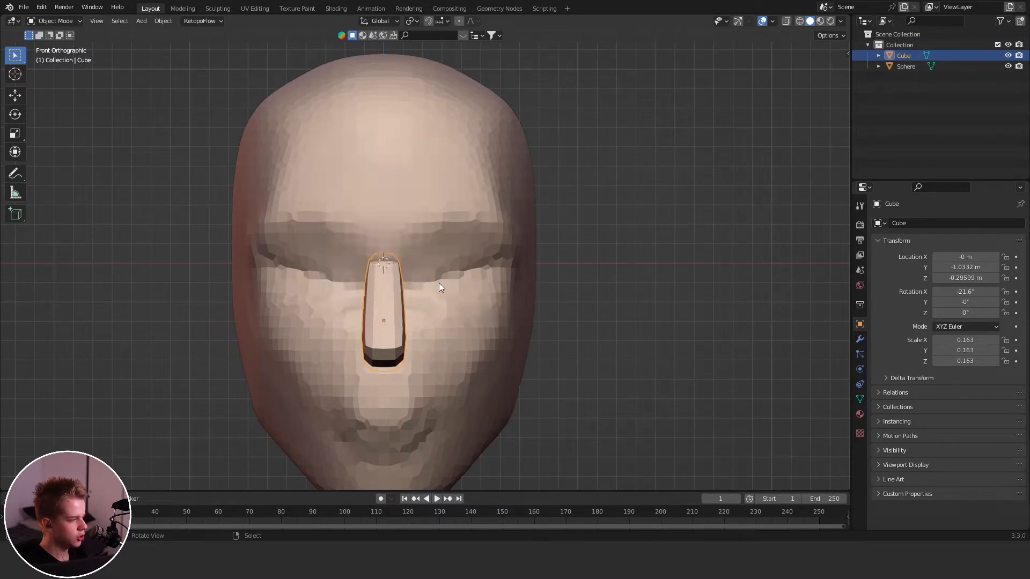
mouse_move(450, 293)
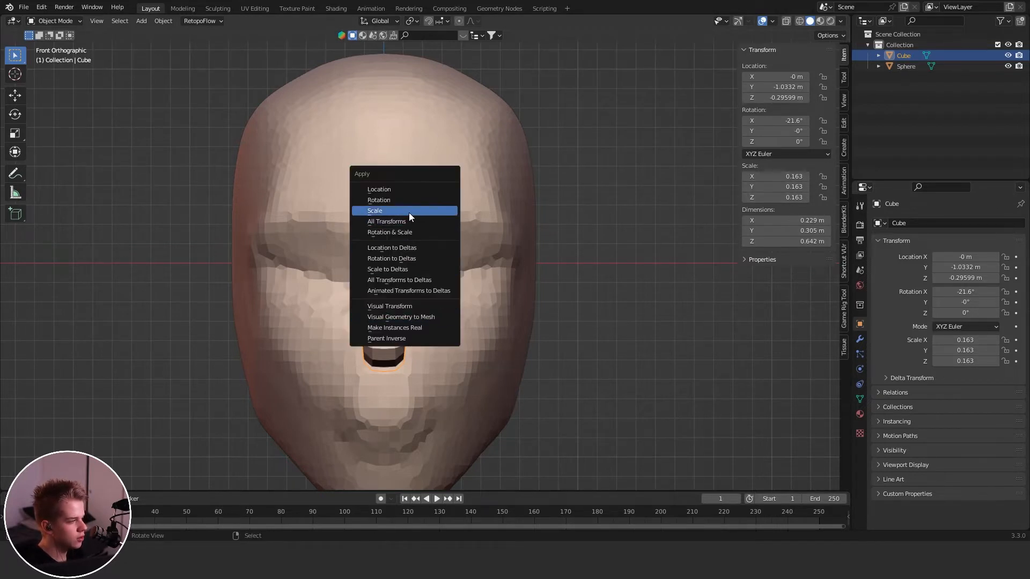
Apply Scale to the nose block from the Ctrl+A Apply menu
click(374, 210)
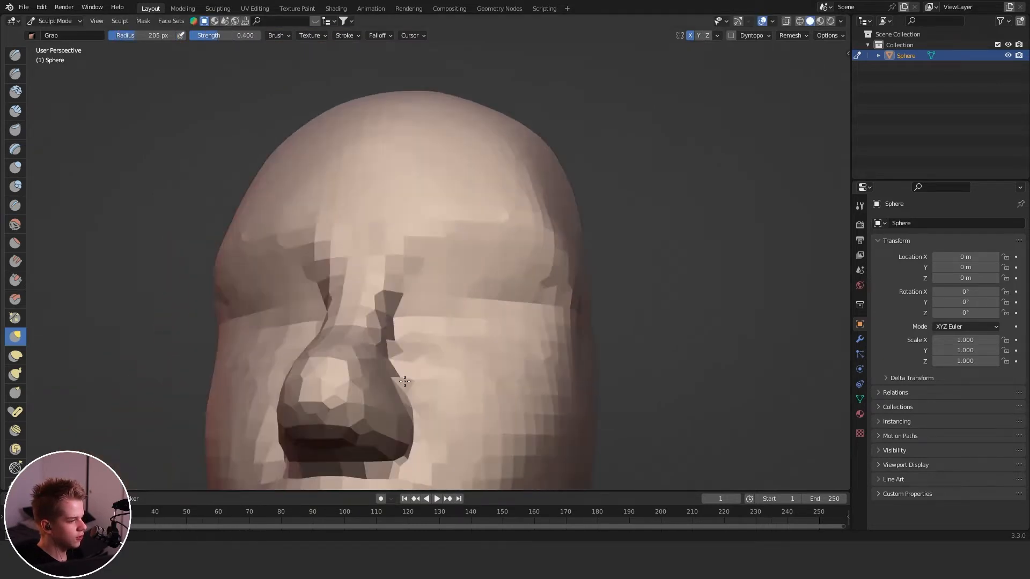
Join the nose cube to the head, remesh, and grab-sculpt a rounded nose with nostril base
click(15, 205)
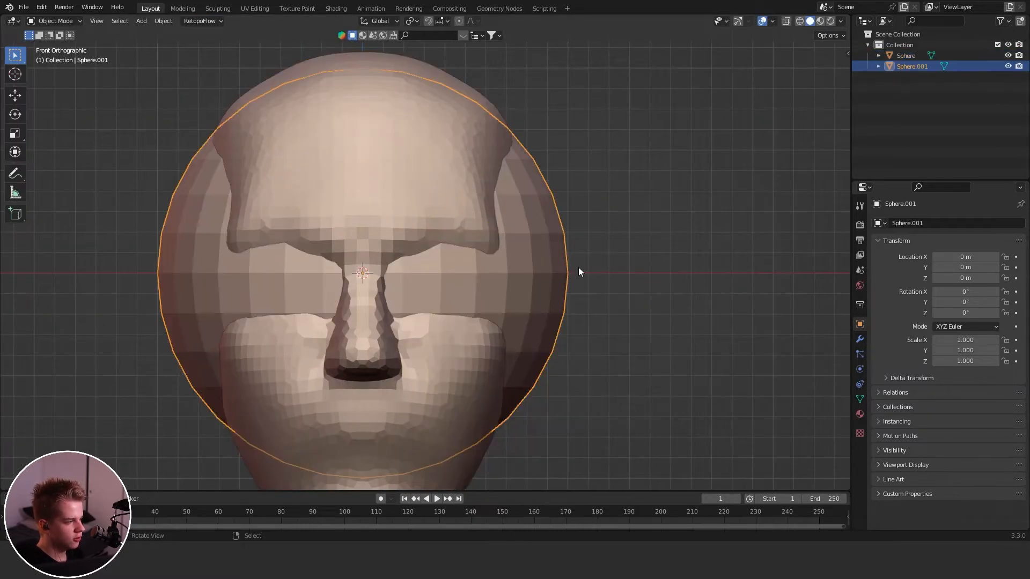
Seat Sphere.001 in the right eye socket, rotated 90° on X and scaled to 0.227
key(s)
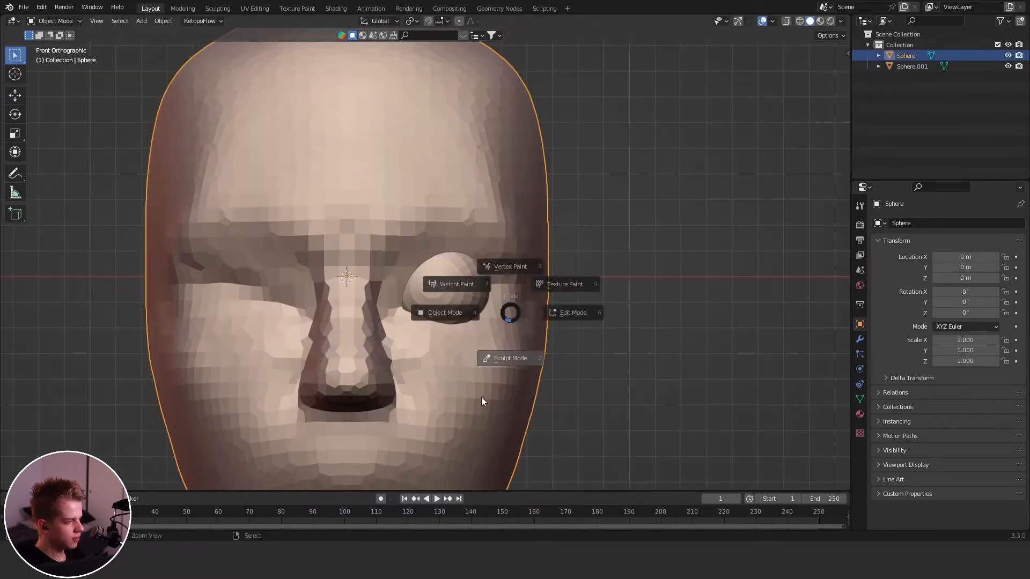
click(510, 358)
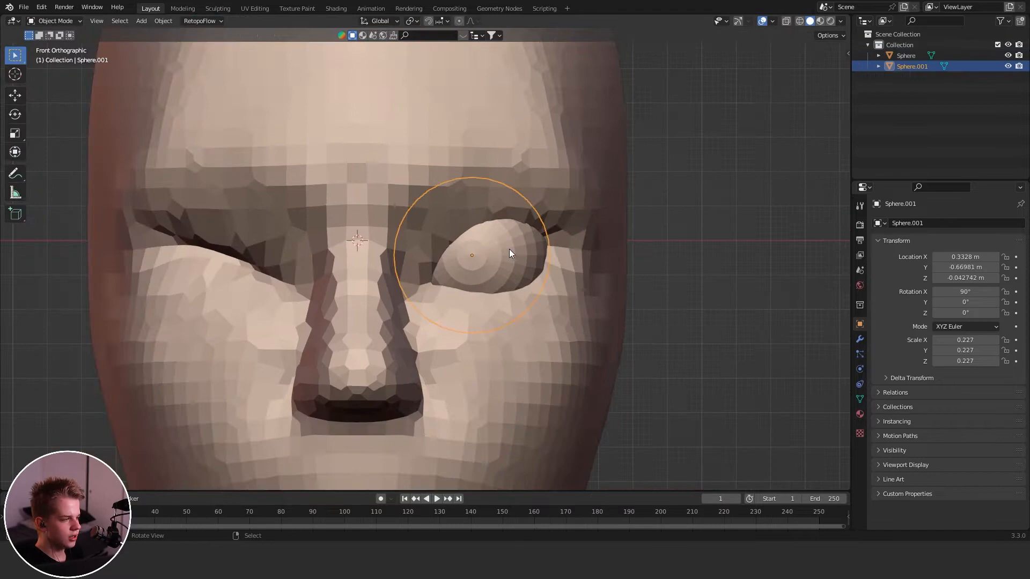
click(946, 222)
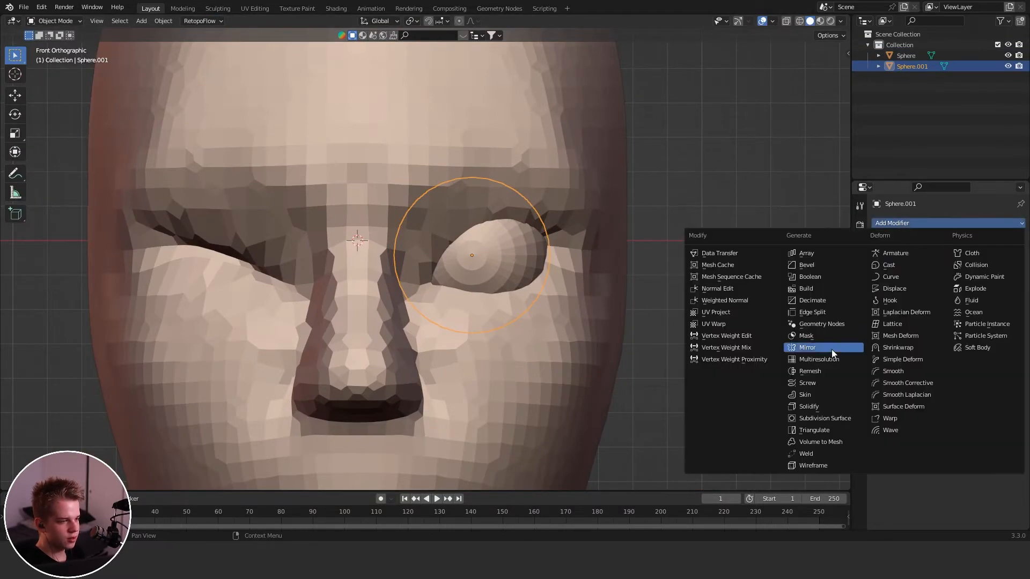
Add a Mirror modifier to the eyeball so a copy fills the left socket
click(806, 347)
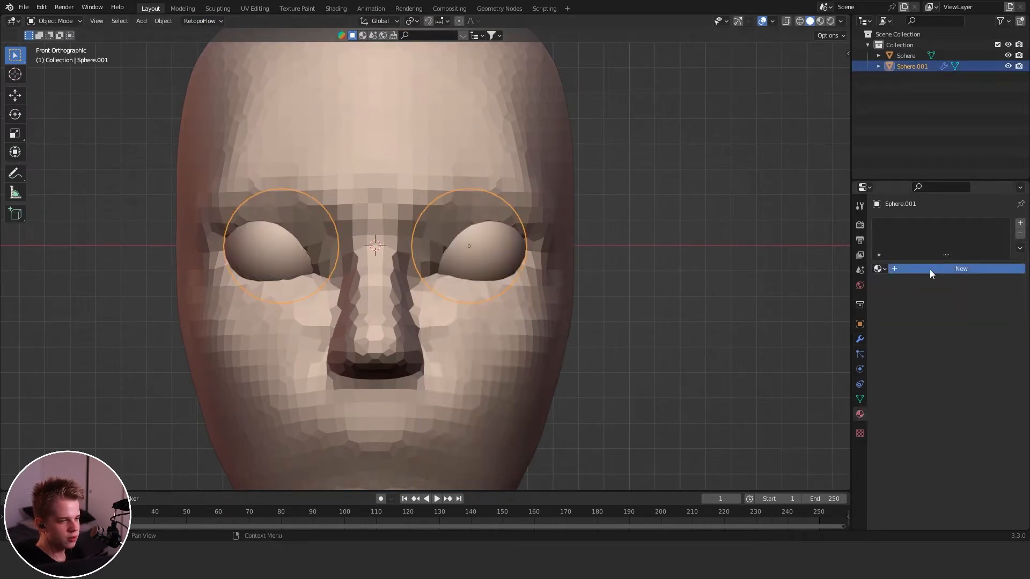
Give the eyeballs a new material and assign a black second material to their front faces
click(961, 268)
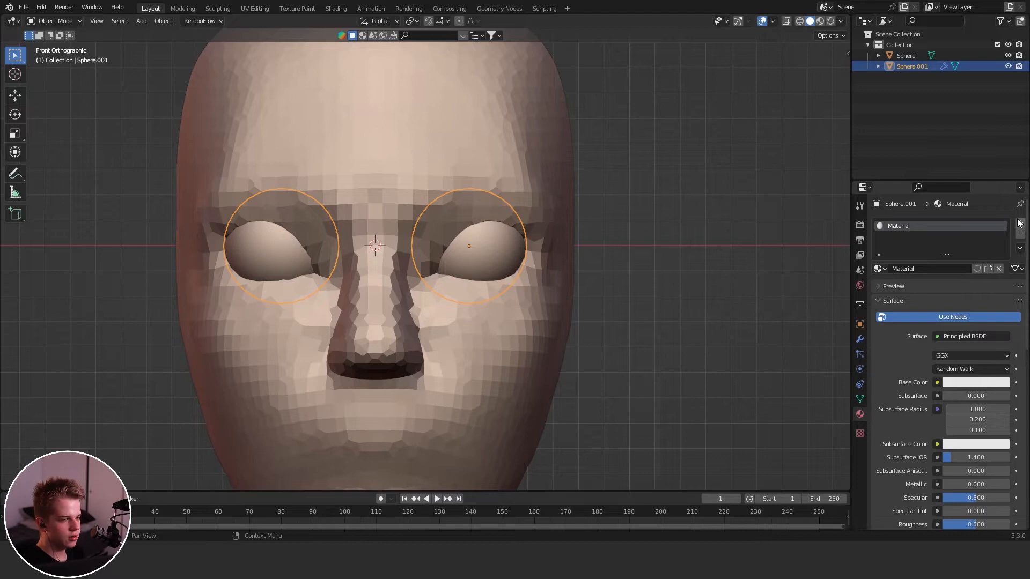
scroll(down, 3)
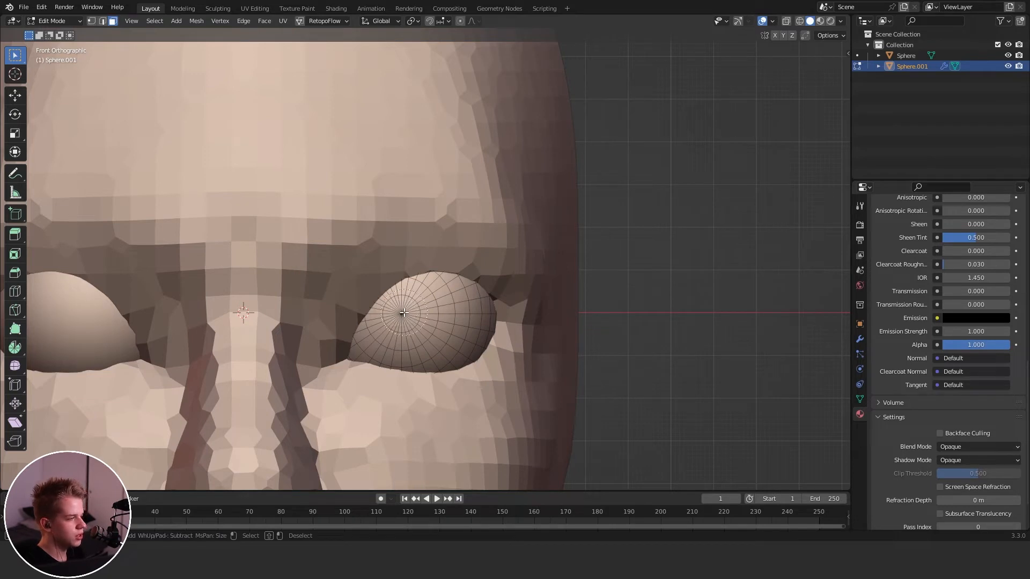
click(413, 323)
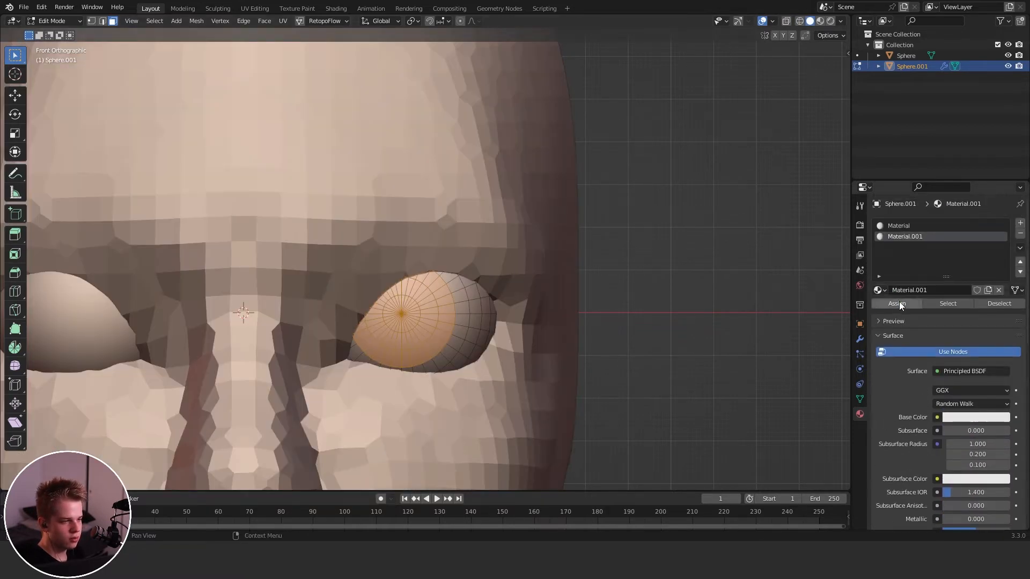
scroll(down, 3)
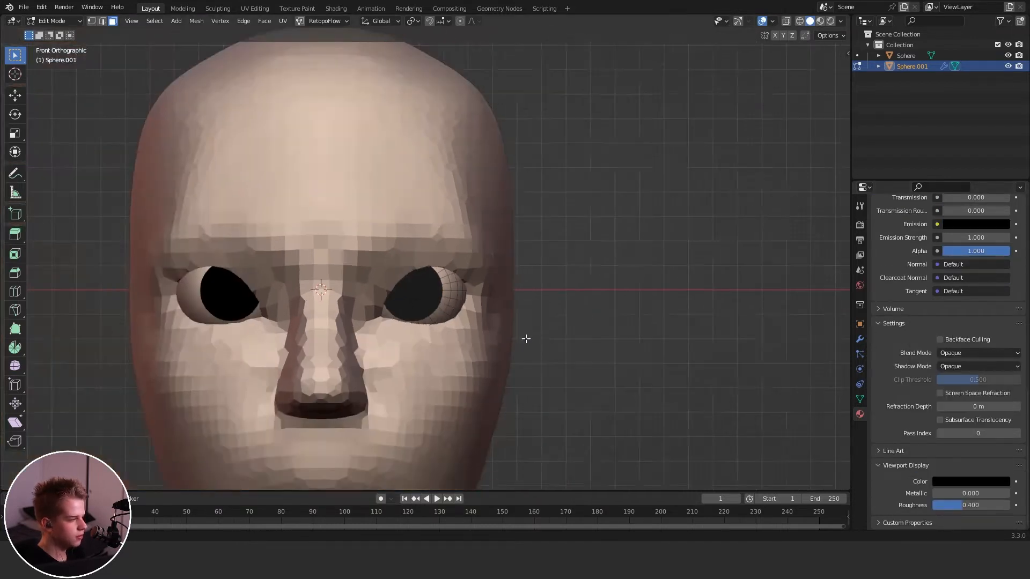
key(Tab)
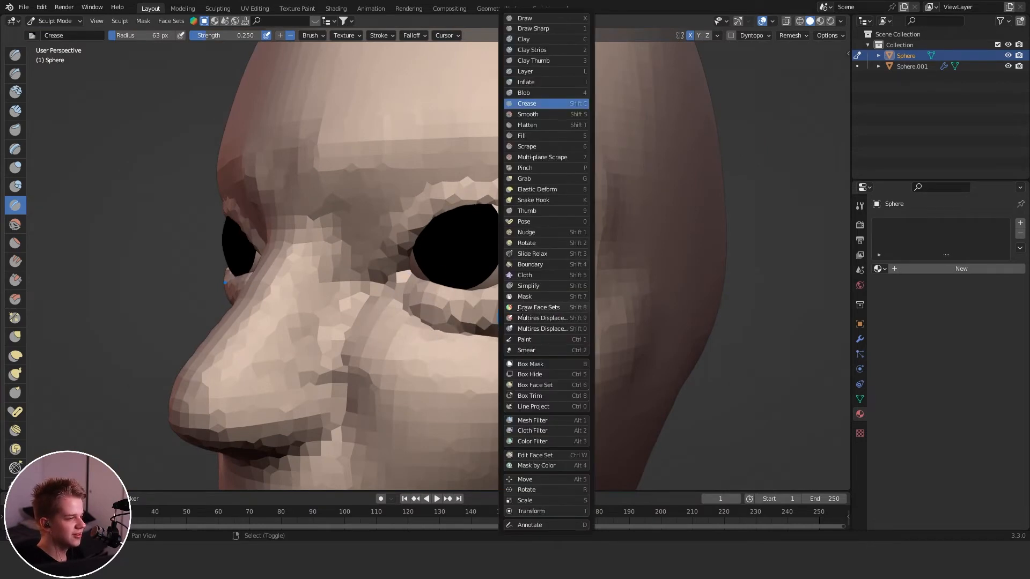
Carve sharp creases around the eye sockets with the Crease brush
click(532, 49)
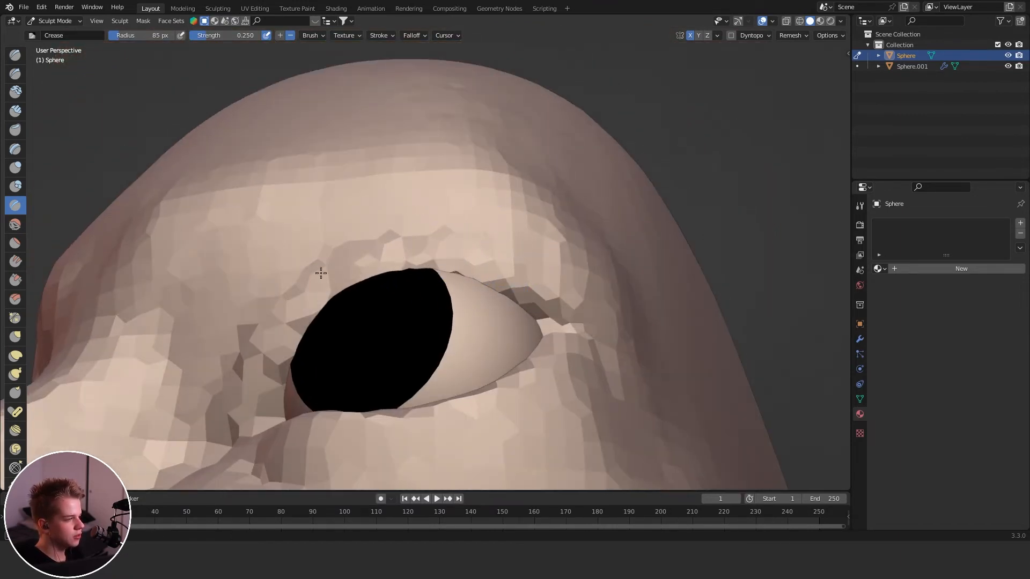
click(348, 276)
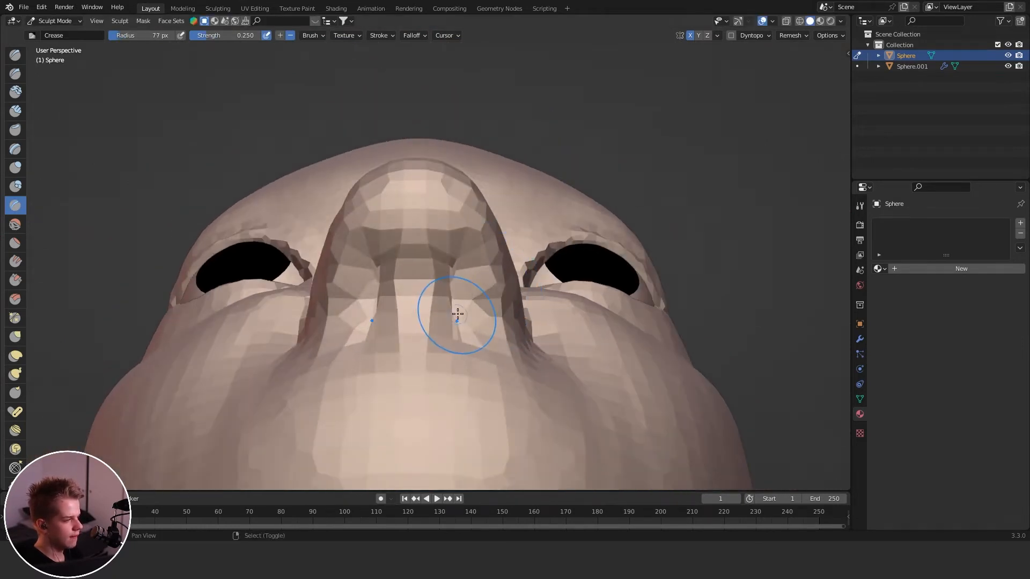
Crease a nostril groove under the nose and smooth the nose tip
click(15, 111)
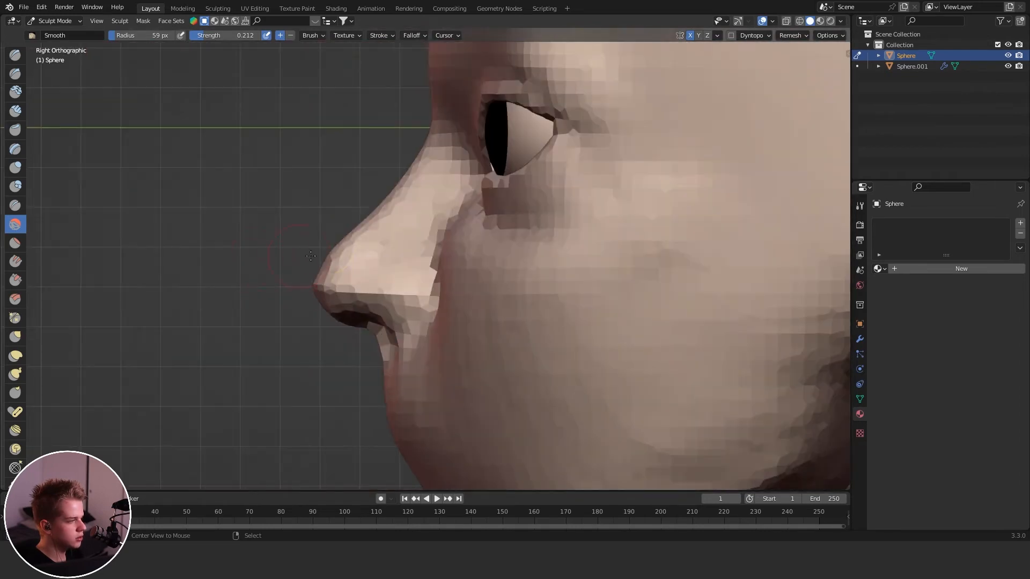
click(15, 335)
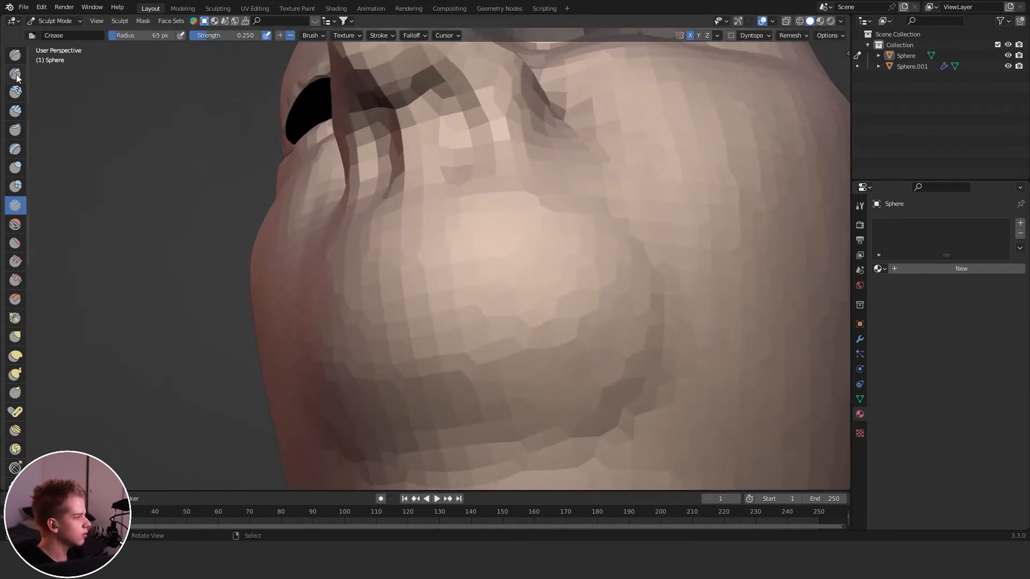
Crease the cheeks and pull the upper and lower lips into shape with Grab
click(15, 74)
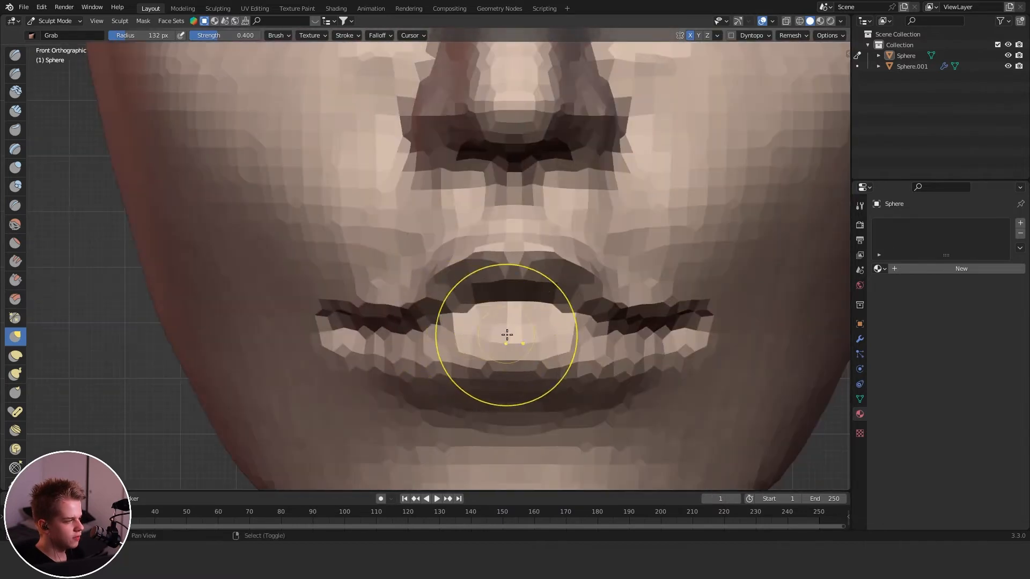
click(15, 205)
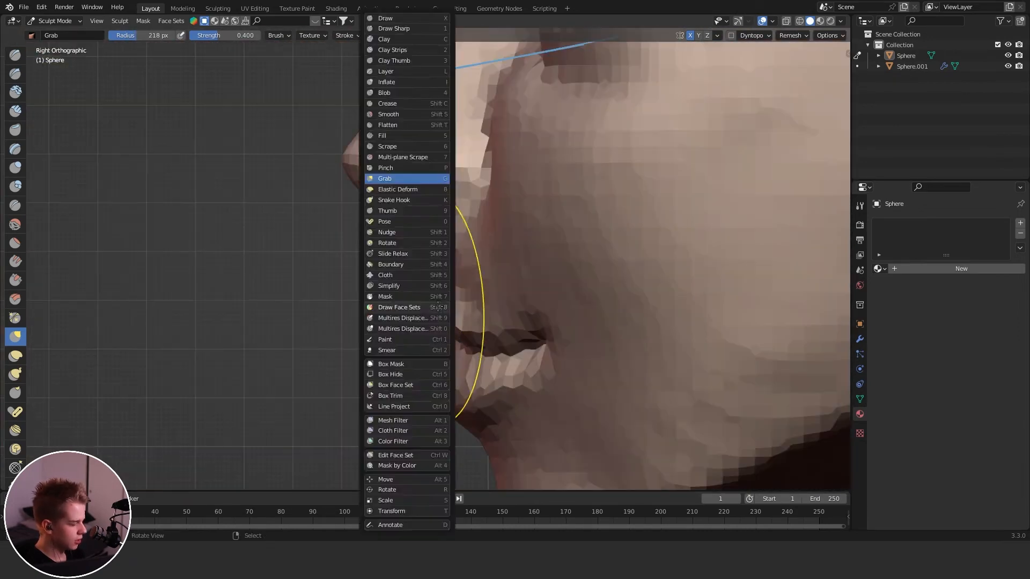
click(387, 103)
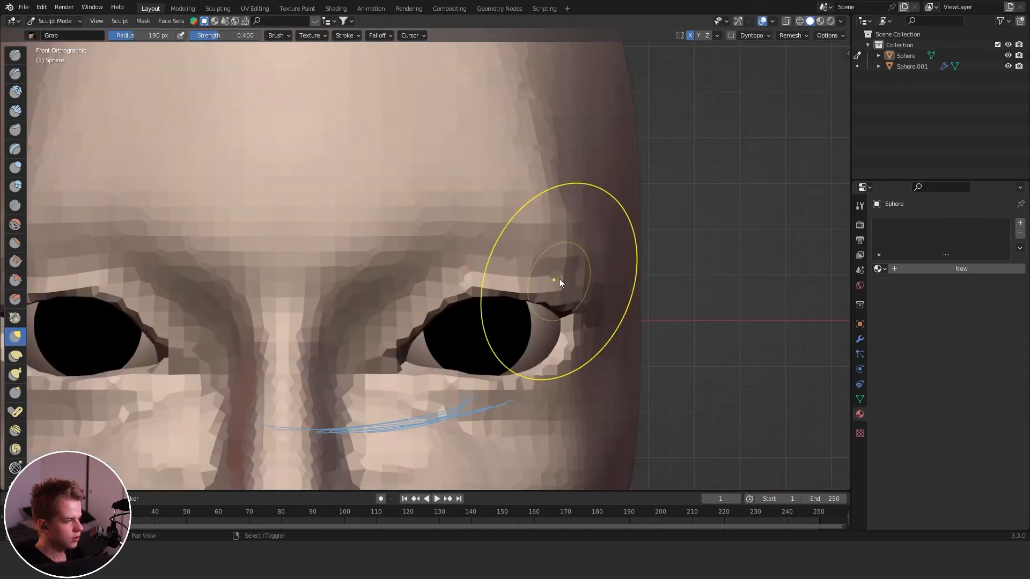
Grab the outer brow, crease eyelid folds, build the brow line, then exit Sculpt Mode
click(15, 205)
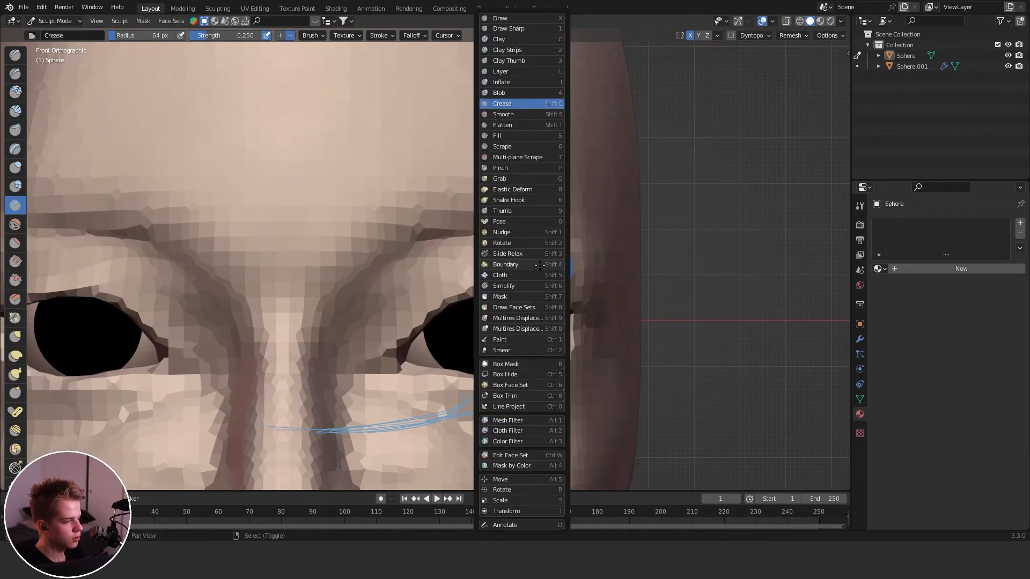
click(506, 49)
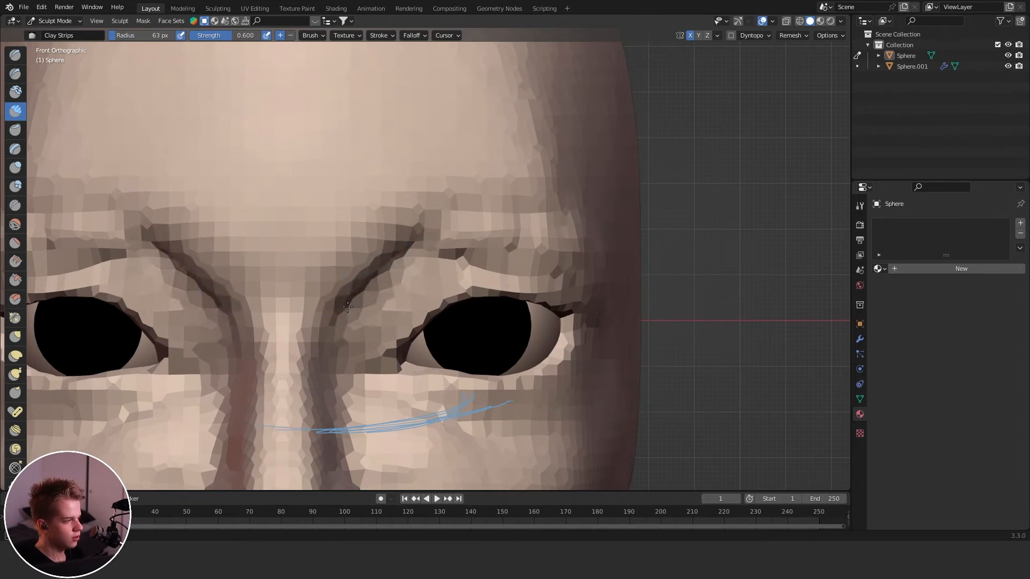
click(15, 205)
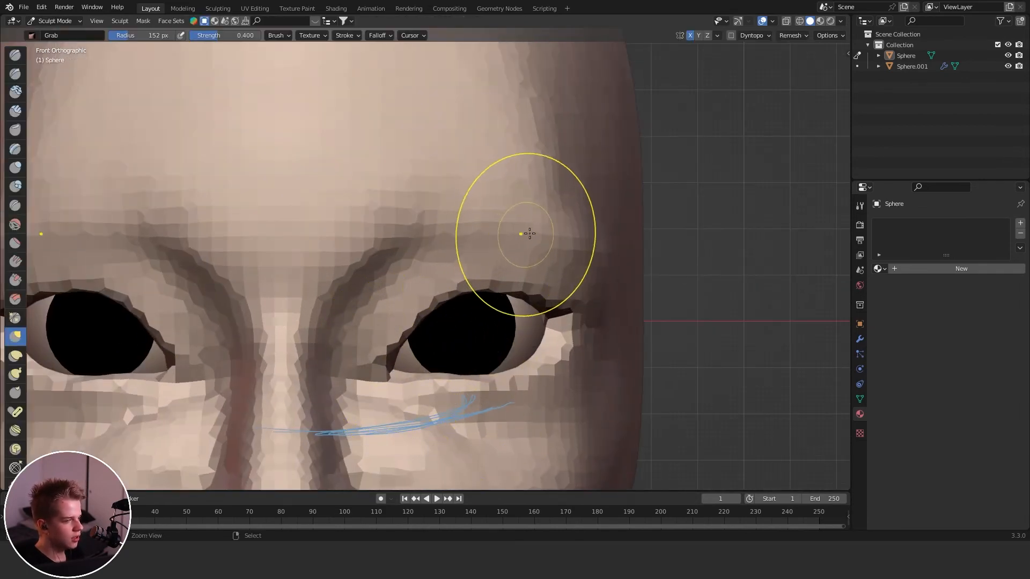
key(Tab)
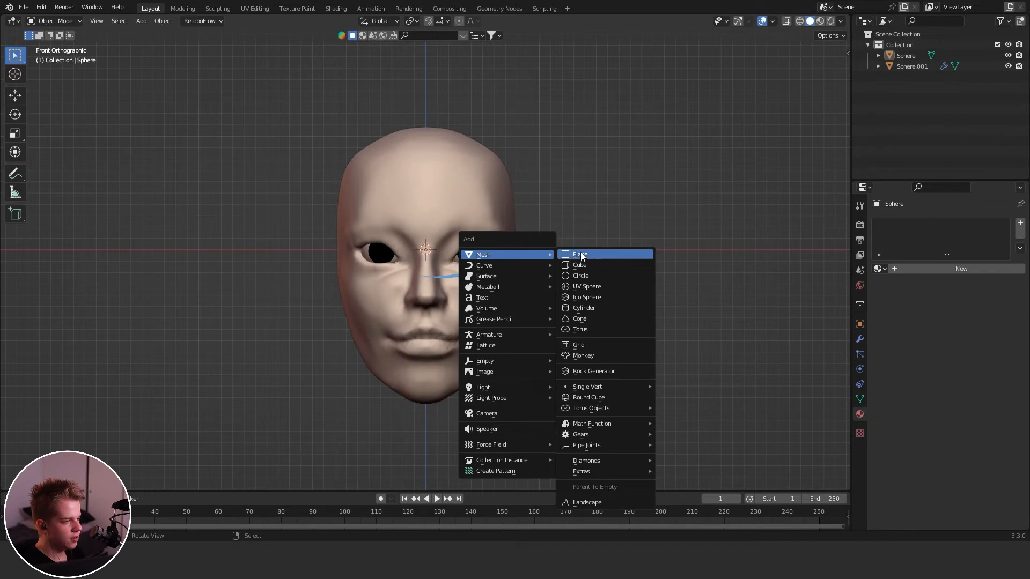
Add a plane and shape it into a thick eyebrow on the brow ridge, viewed from front
click(579, 255)
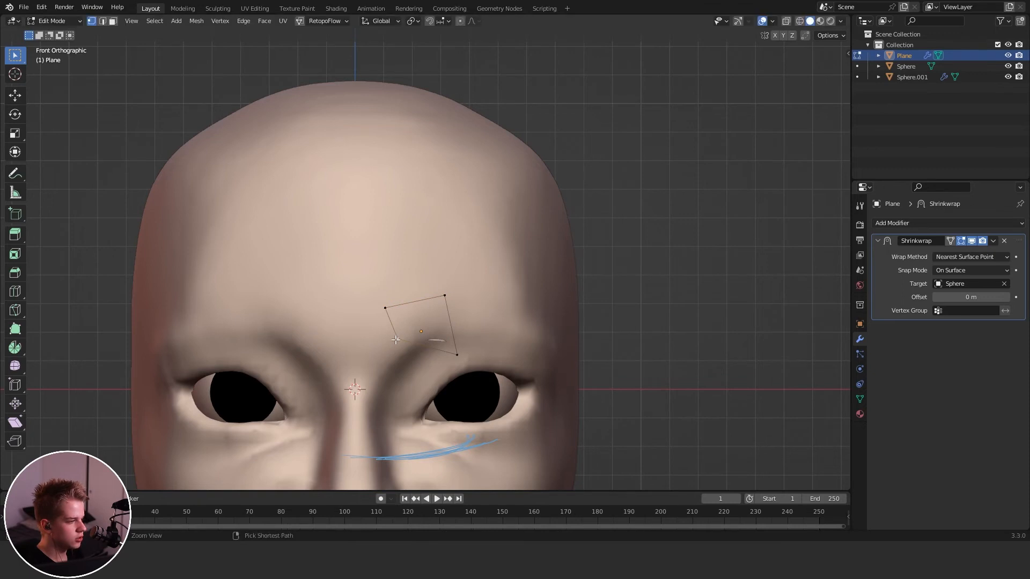
click(444, 21)
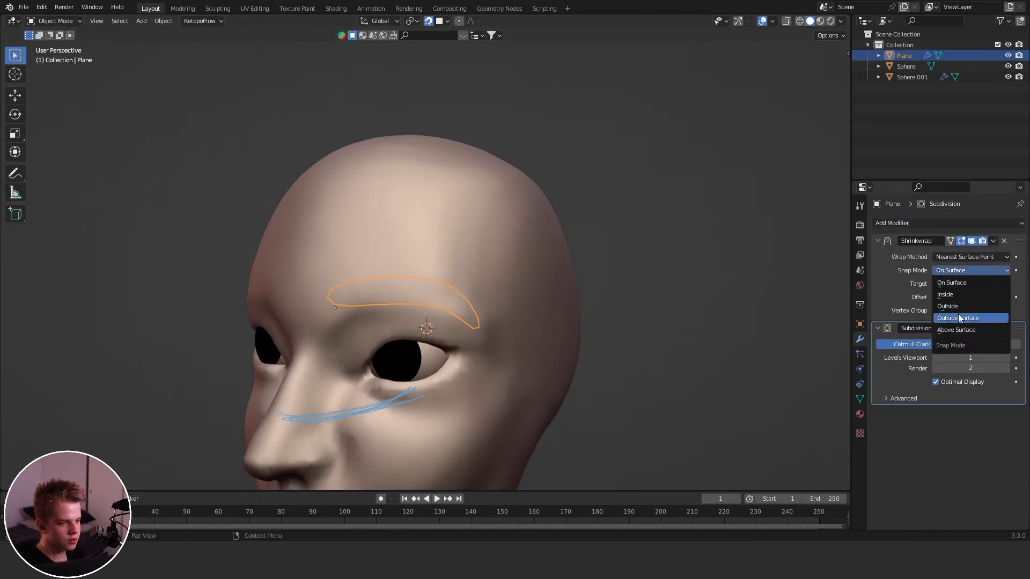
click(961, 318)
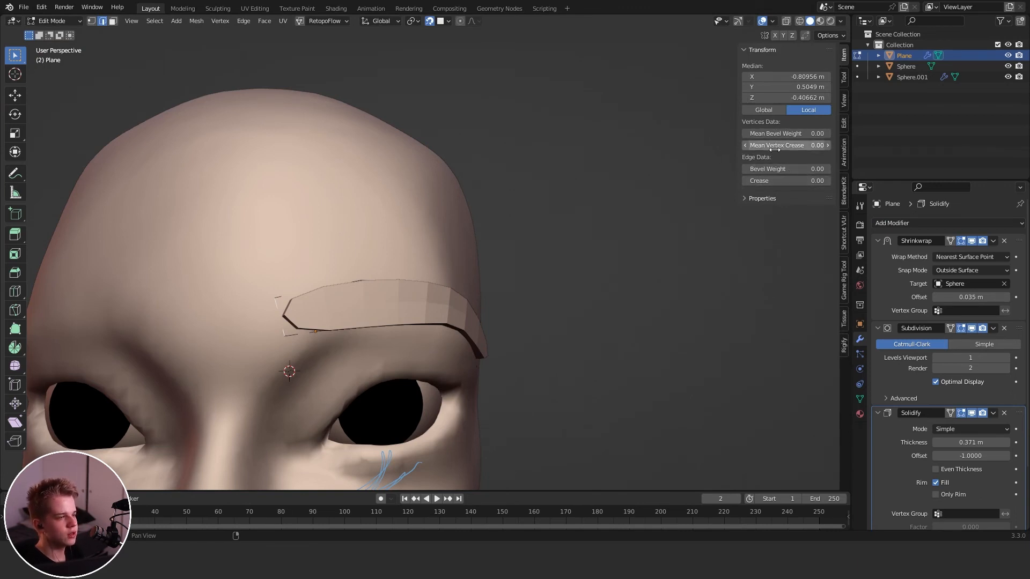
key(Tab)
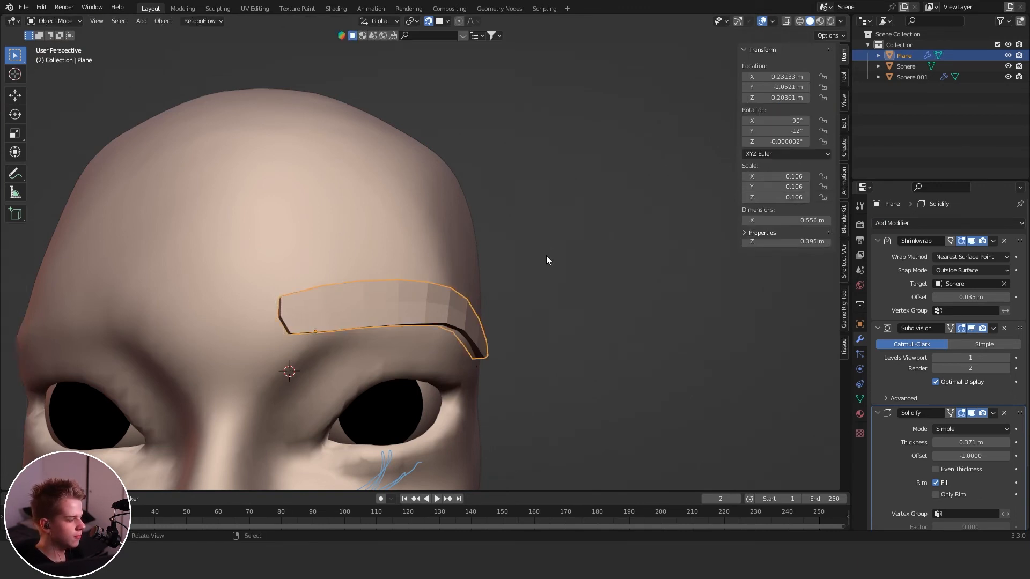
key(Tab)
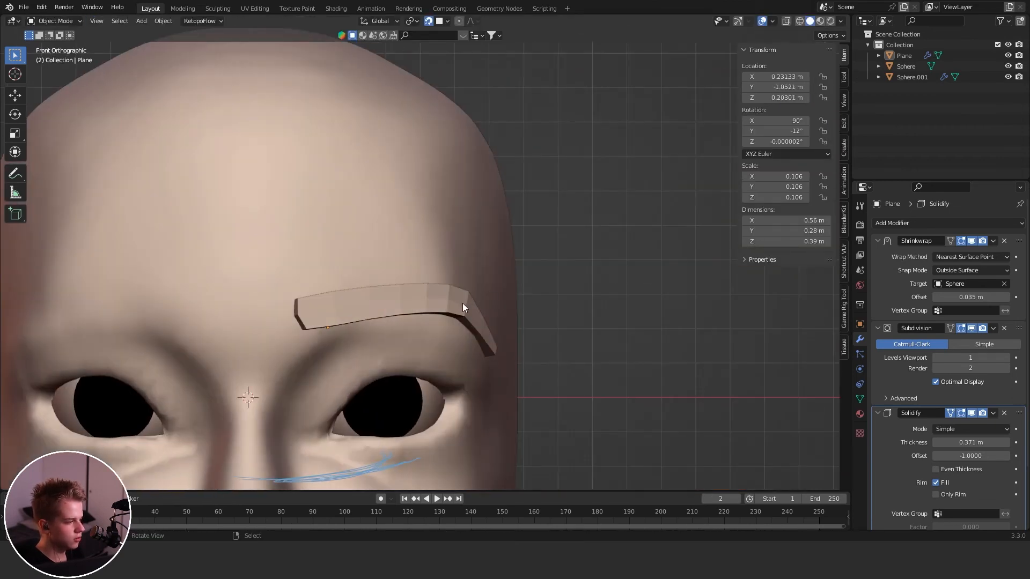
click(905, 65)
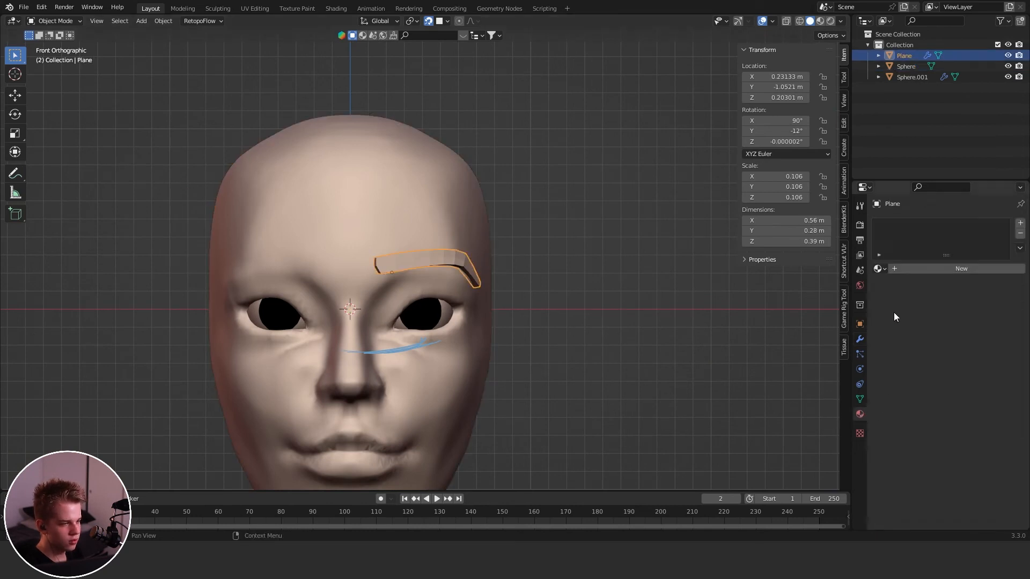
Create a new material on the eyebrow plane with a dark brown Viewport Display colour
click(961, 268)
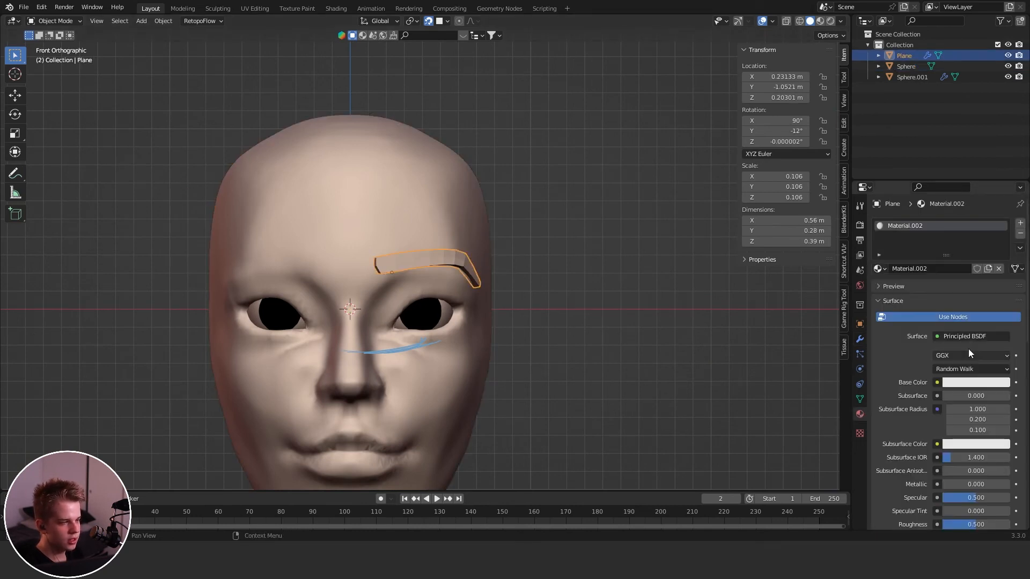
scroll(down, 3)
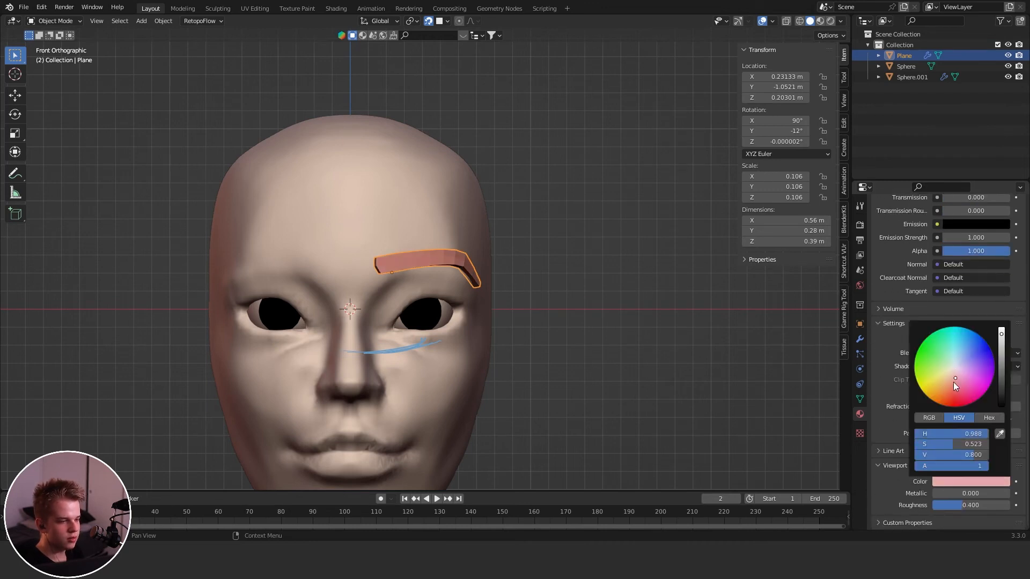
click(590, 339)
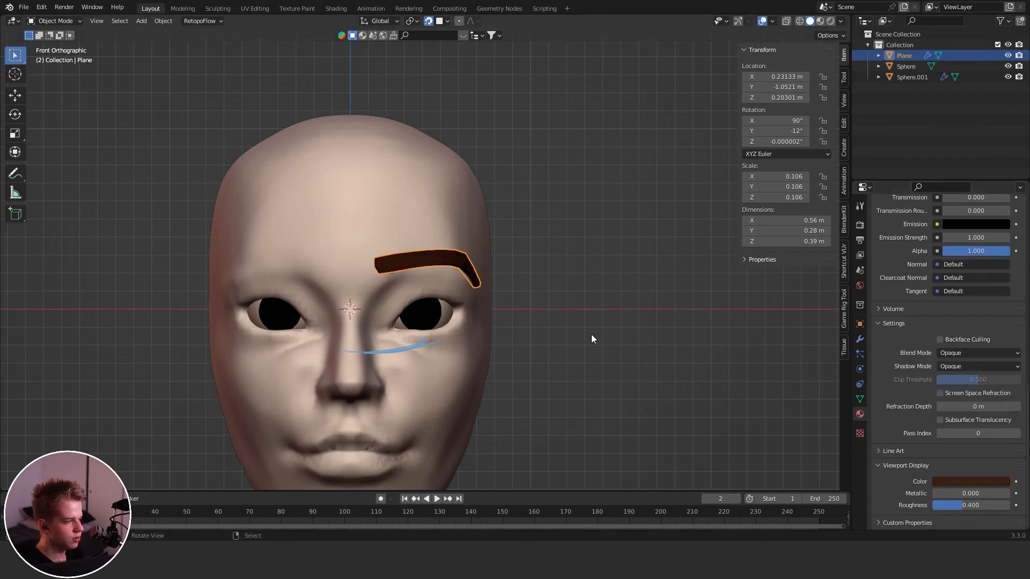
click(904, 66)
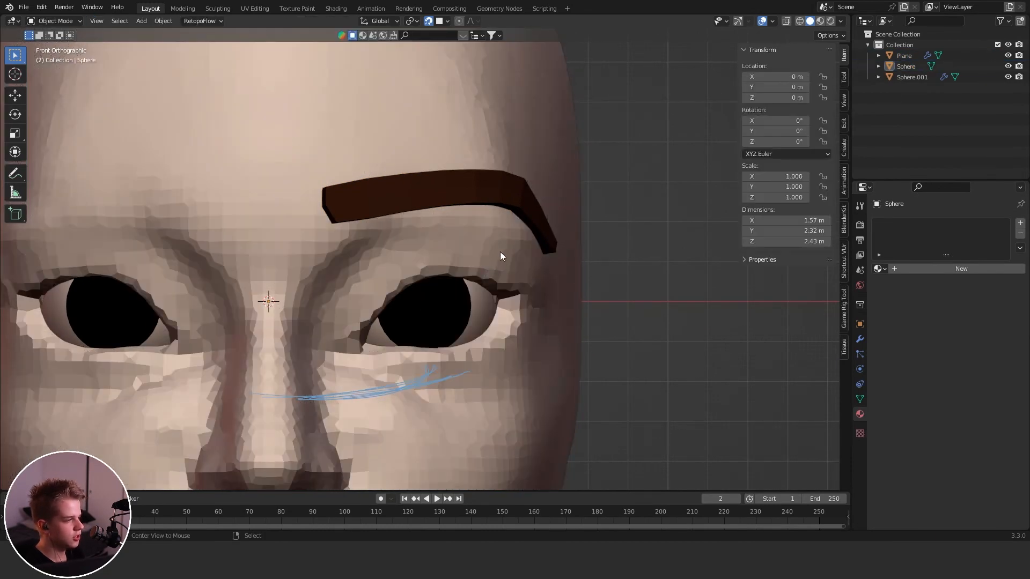
Mirror the eyebrow on X with the Sphere as mirror object, then duplicate it
key(Tab)
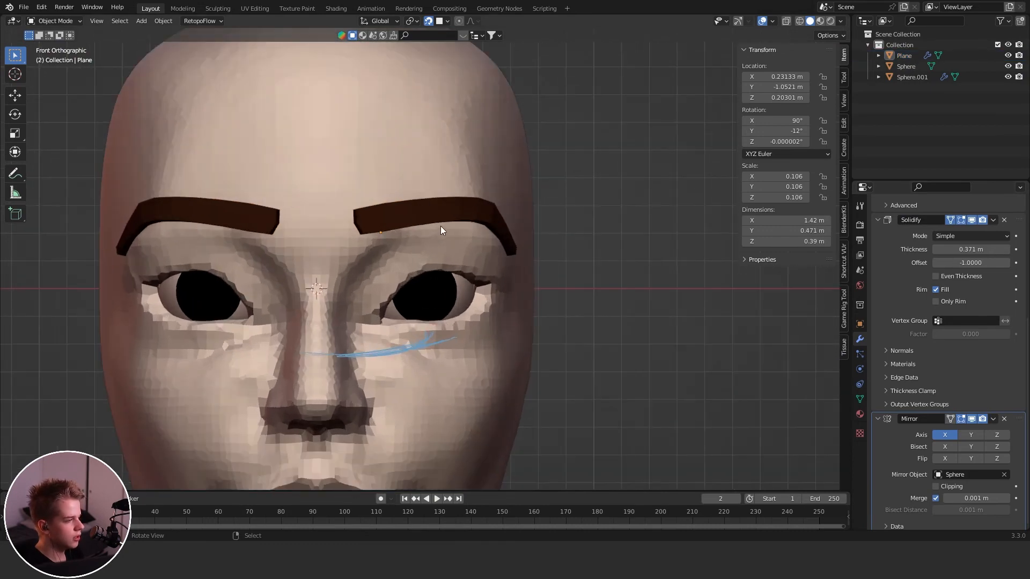
key(Tab)
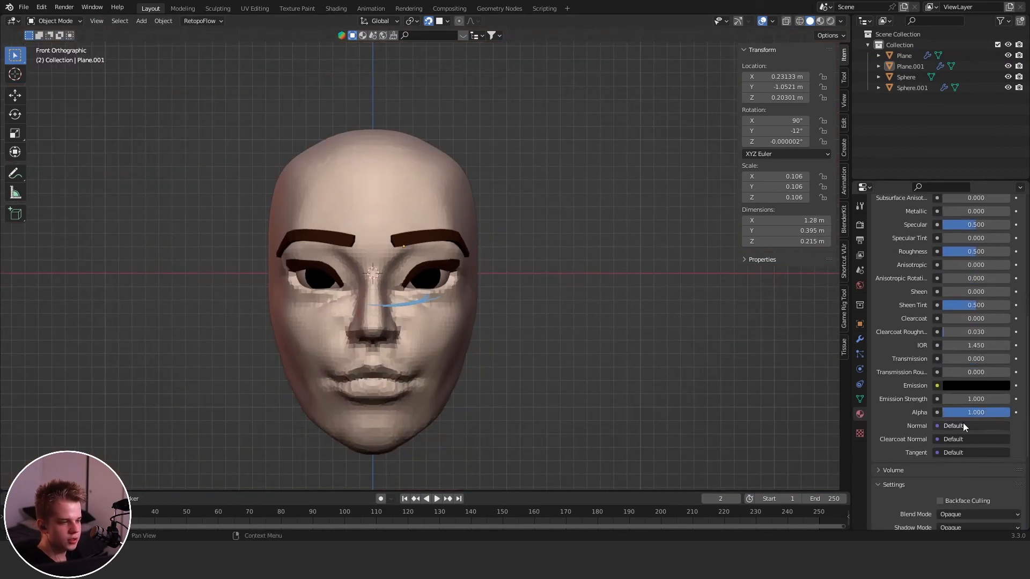
Set the duplicated strip's viewport display colour to near-black brown
click(975, 386)
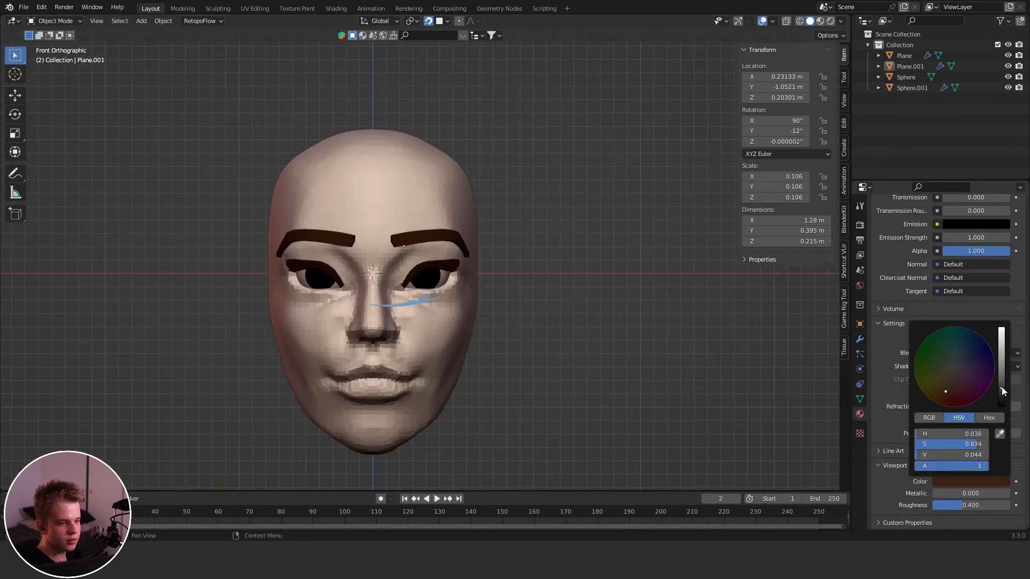
click(839, 21)
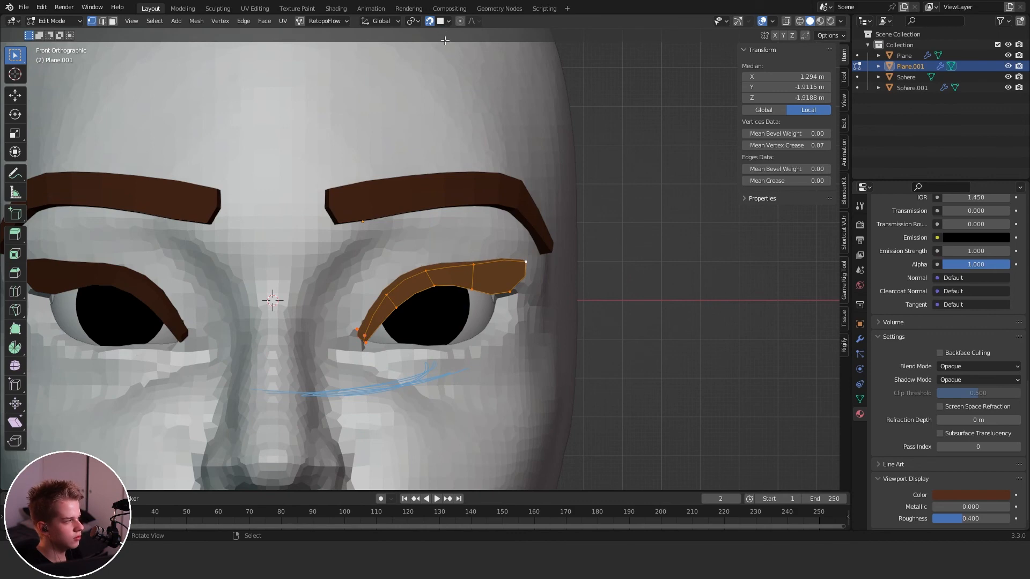
Thin the eyelid strips to Solidify thickness 0.113 and move their vertices along the eye rims
key(g)
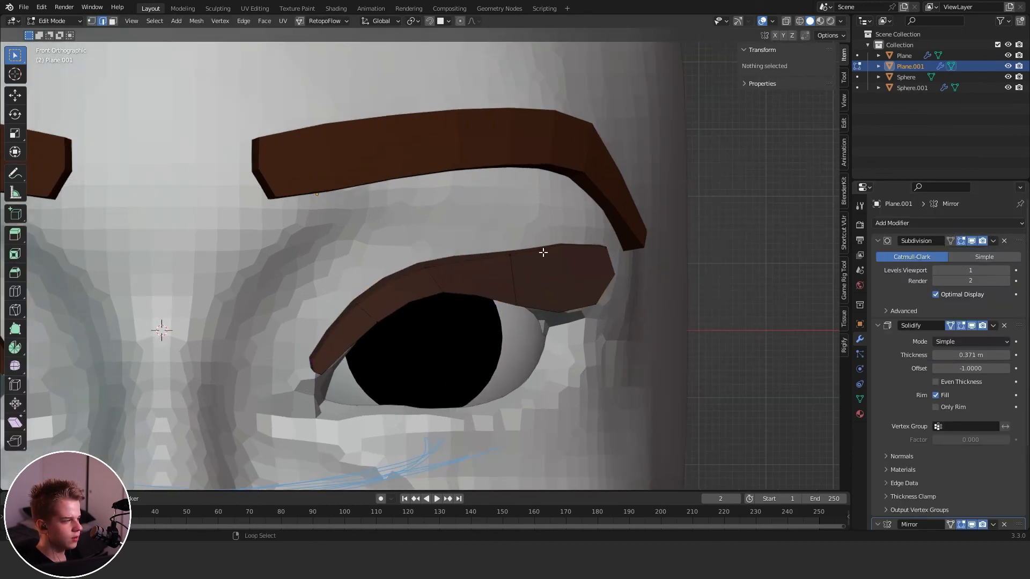
key(Tab)
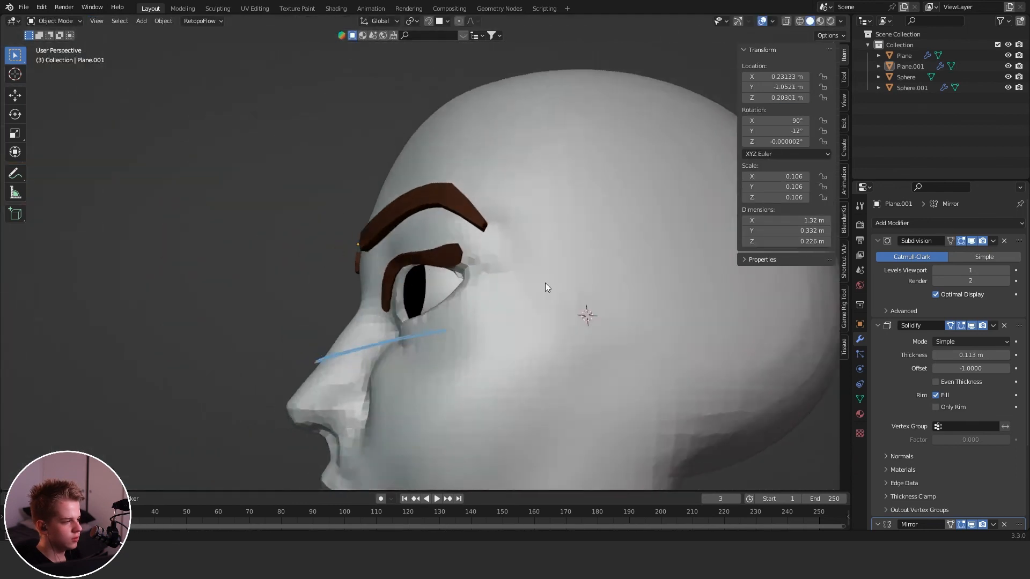
key(Tab)
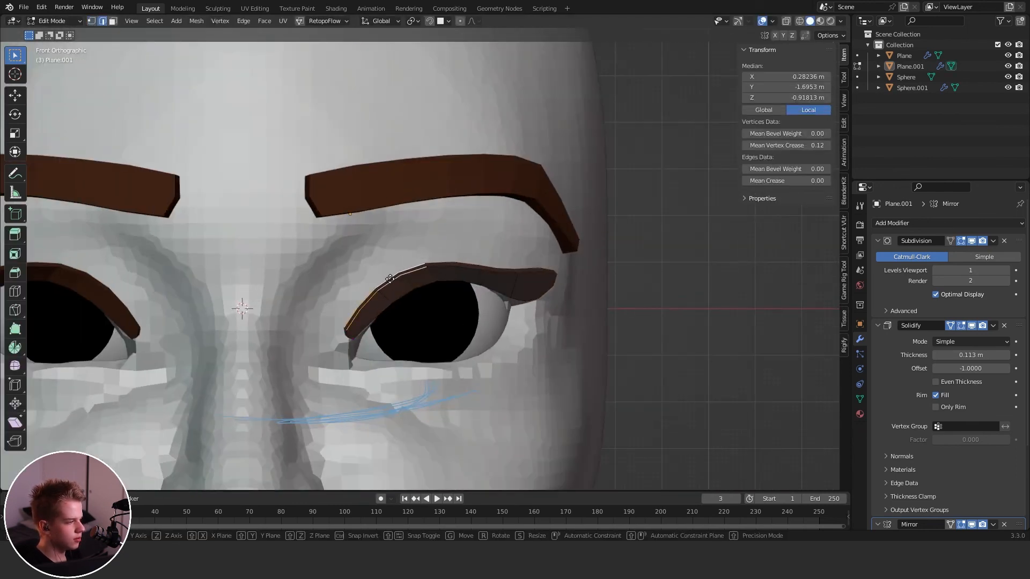
key(Tab)
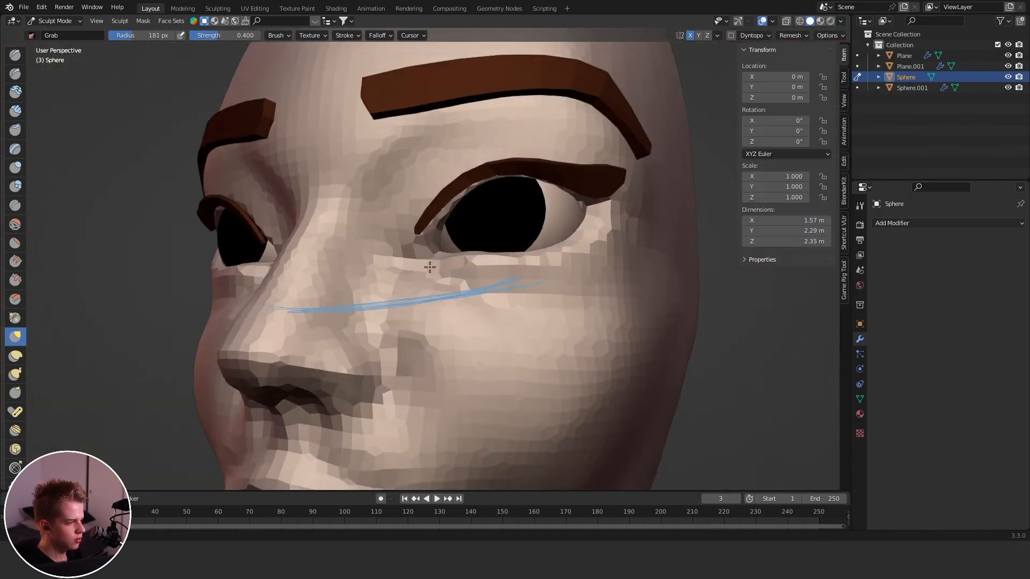
Grab-sculpt the Sphere's skin around the eyes, then return to Object Mode
click(15, 111)
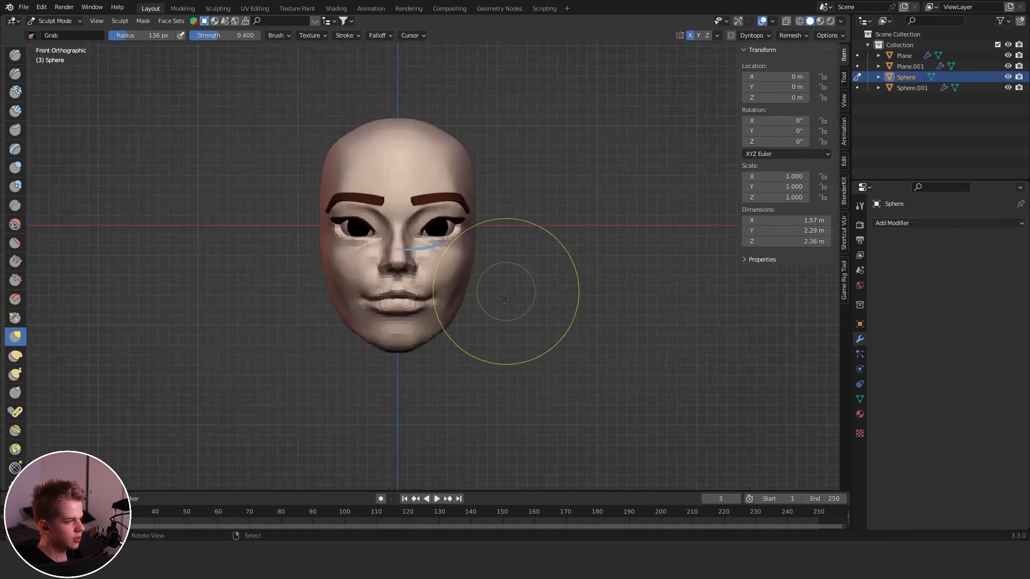
key(Tab)
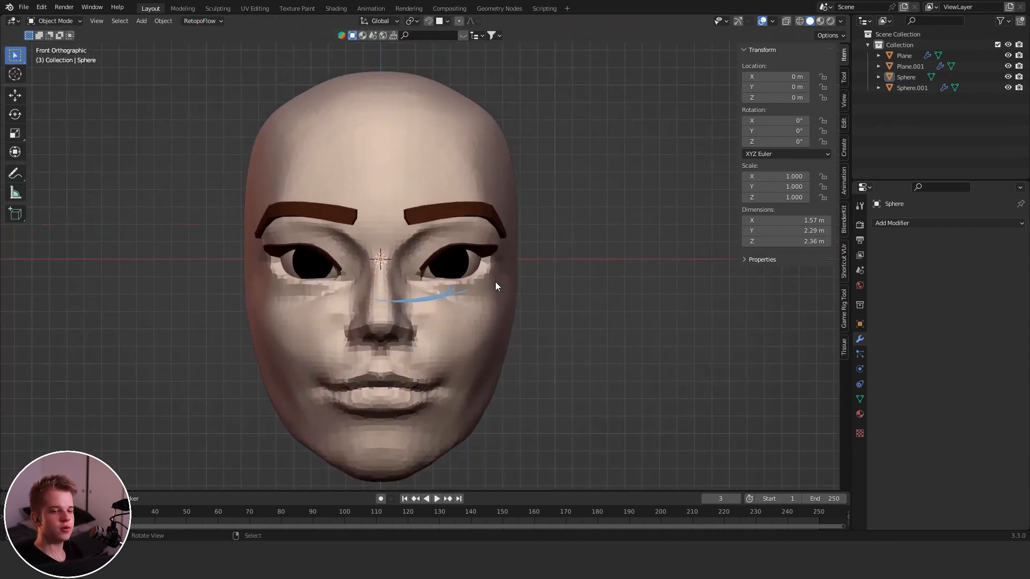